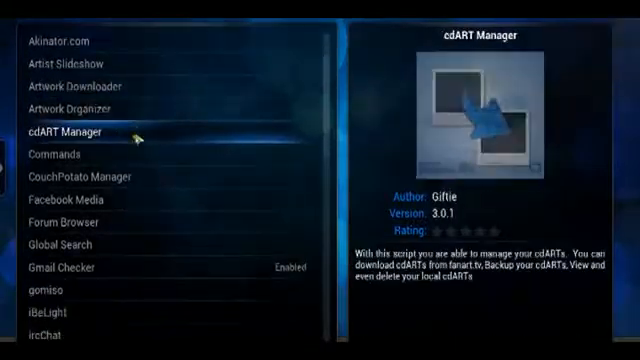
Step: Scroll up the add-on list and go back to the Add-ons menu
{"action": "scroll", "scroll_direction": "up", "scroll_amount": 3}
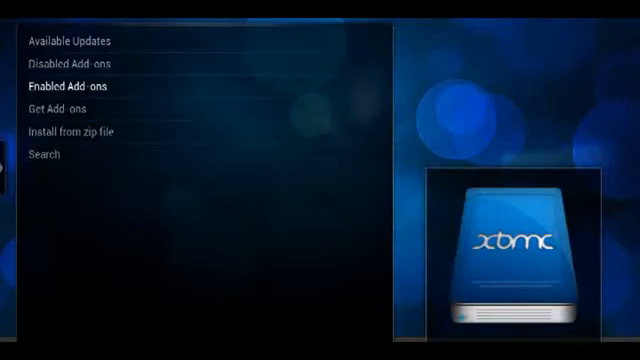
{"action": "left_click", "coordinate": [67, 82]}
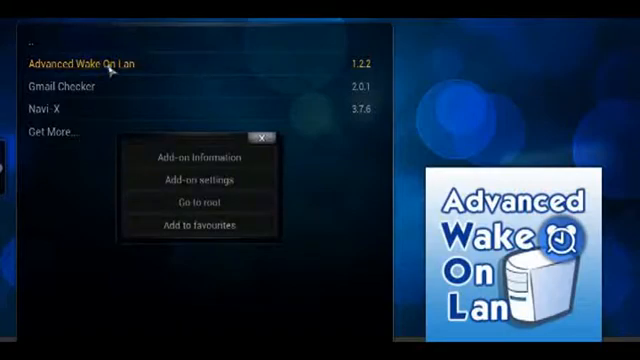
Step: Open Advanced Wake On Lan's add-on settings, showing MAC address and hostname my-server
{"action": "left_click", "coordinate": [199, 180]}
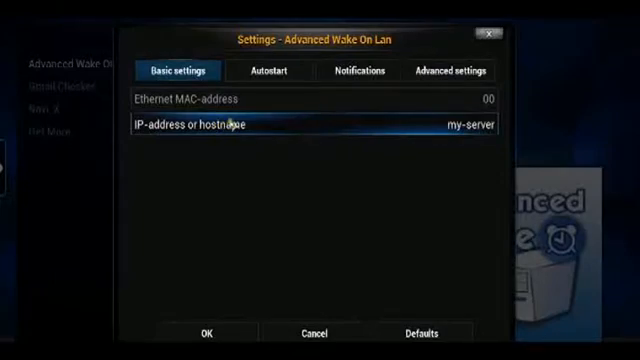
Step: View the Notifications tab, then the Autostart wake-on-launch option
{"action": "left_click", "coordinate": [287, 70]}
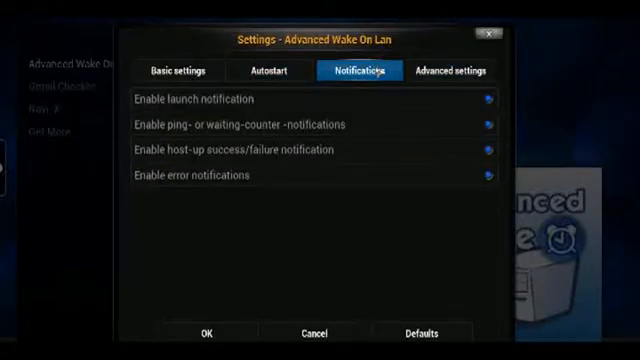
{"action": "left_click", "coordinate": [278, 70]}
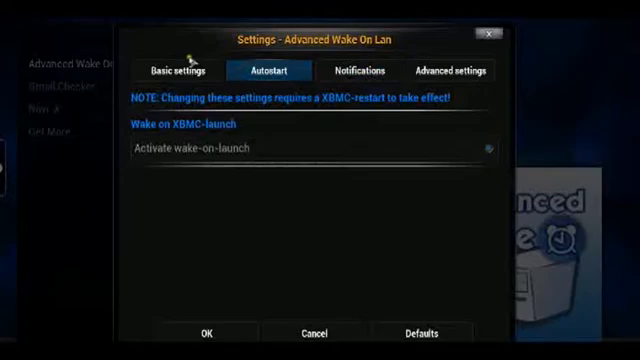